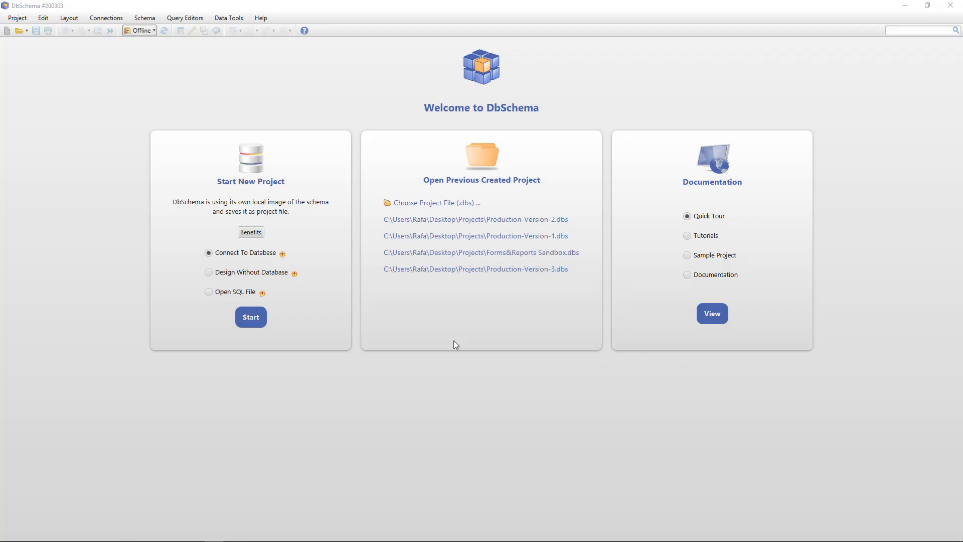
Connect a new project to the local SQL Server sakila database and show its diagram.
{"action": "left_click", "coordinate": [251, 317]}
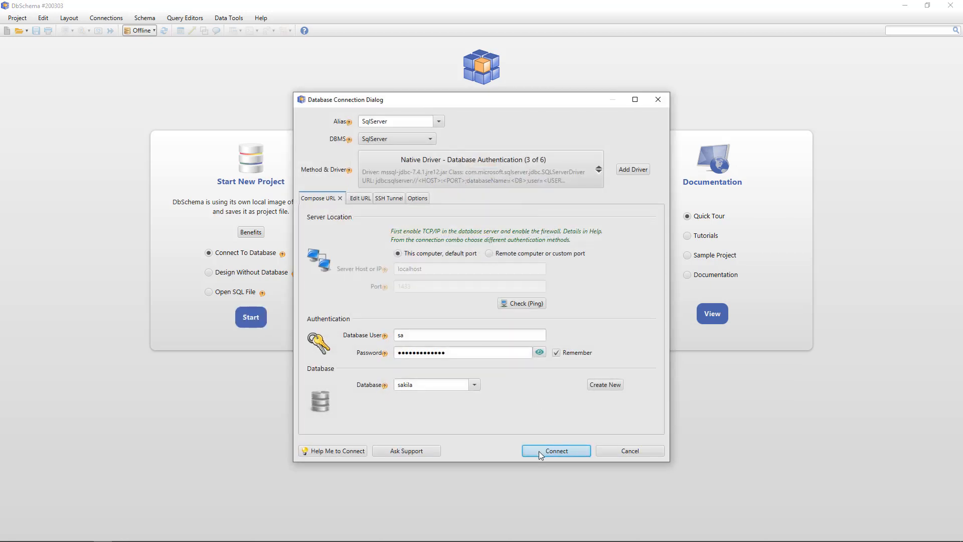
{"action": "left_click", "coordinate": [555, 451]}
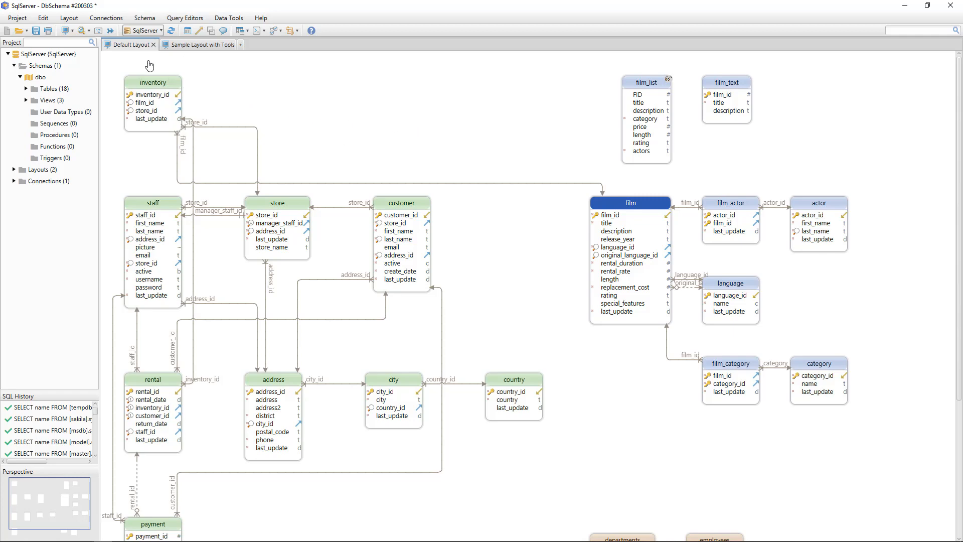
{"action": "mouse_move", "coordinate": [480, 115]}
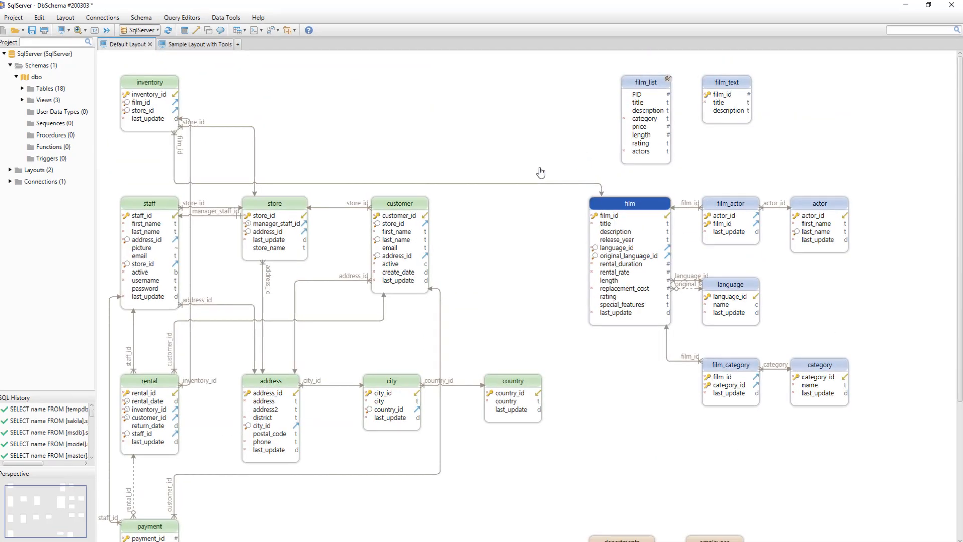
Auto-arrange the Default Layout tables with grouping into shaded groups like staff, film, departments.
{"action": "right_click", "coordinate": [541, 172]}
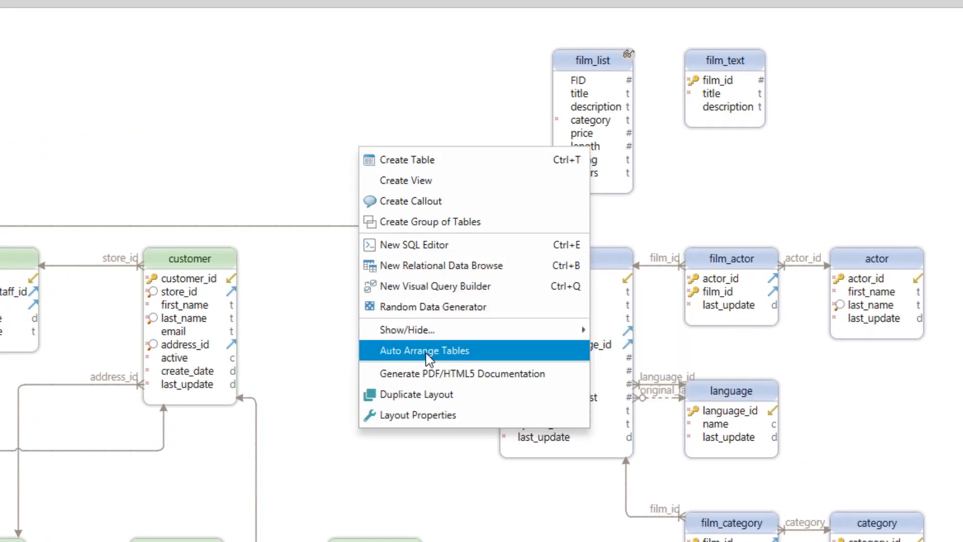
{"action": "left_click", "coordinate": [423, 350]}
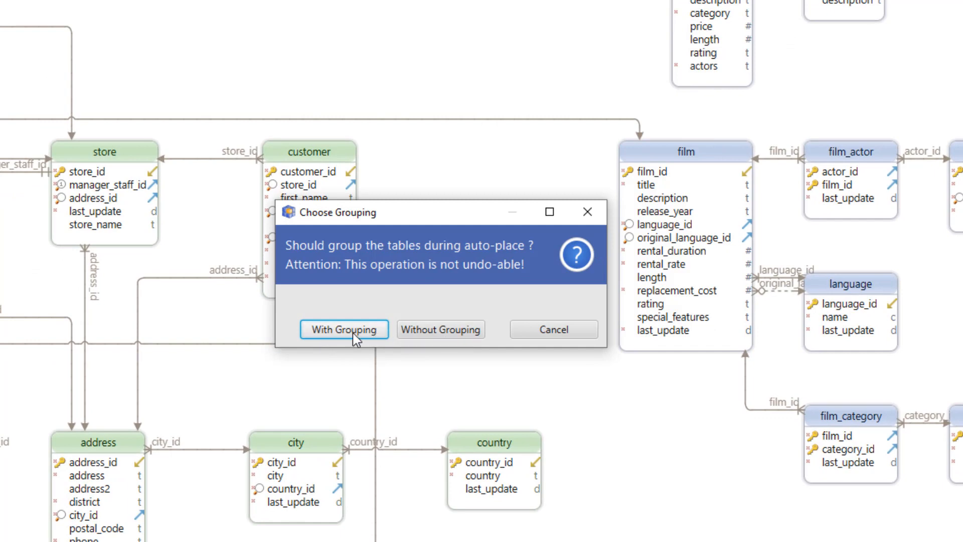
{"action": "left_click", "coordinate": [343, 329]}
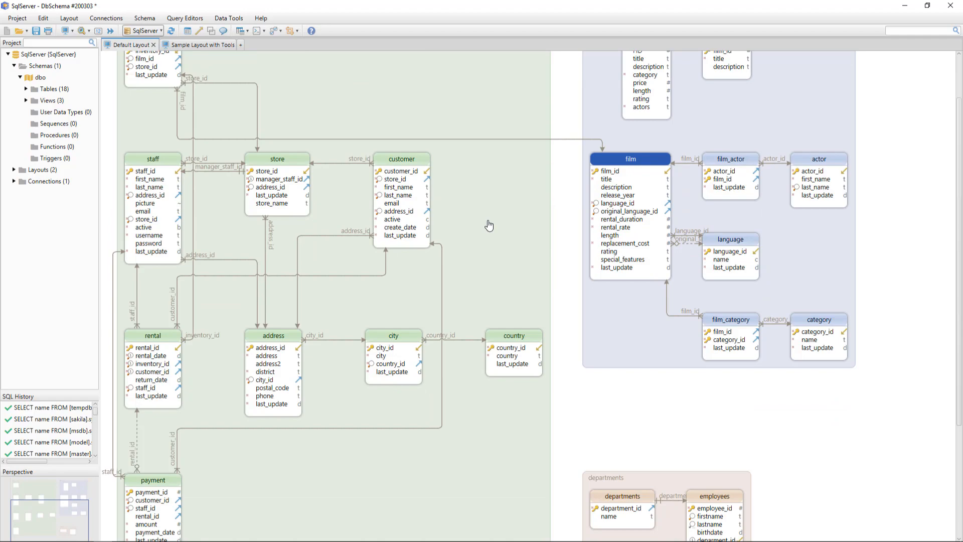
{"action": "scroll", "scroll_direction": "up", "scroll_amount": 3}
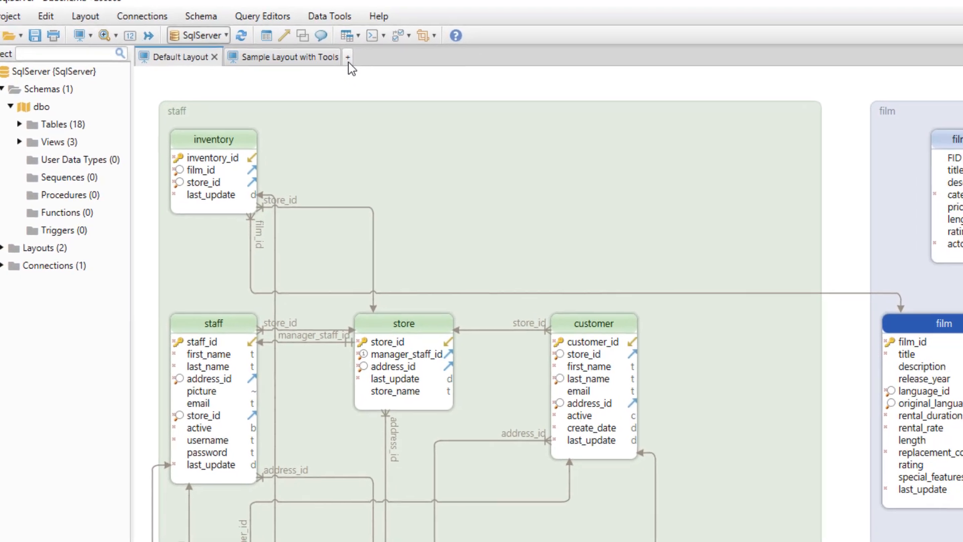
Create layout Layout_1 including the address table with its related city and country tables.
{"action": "left_click", "coordinate": [347, 56]}
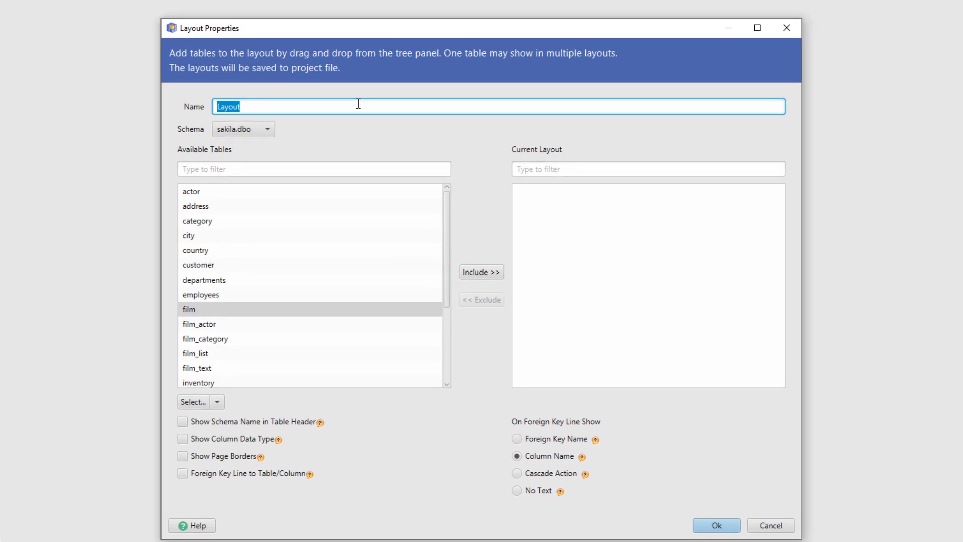
{"action": "type", "text": "Layout_1"}
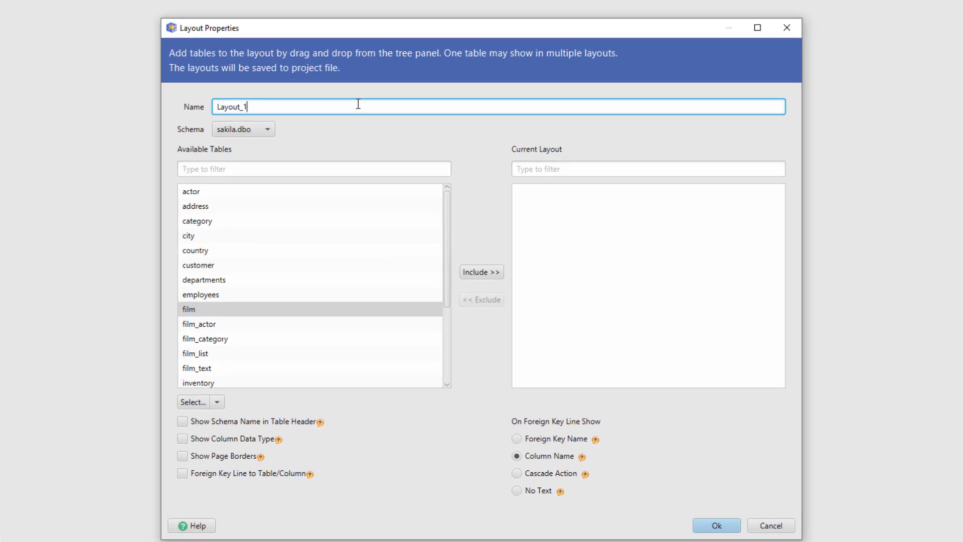
{"action": "mouse_move", "coordinate": [223, 211]}
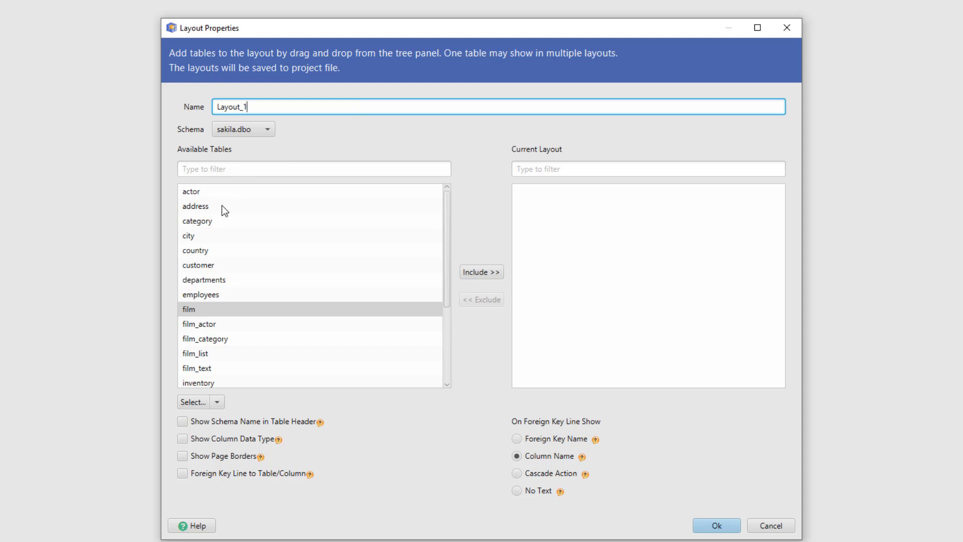
{"action": "left_click", "coordinate": [198, 220]}
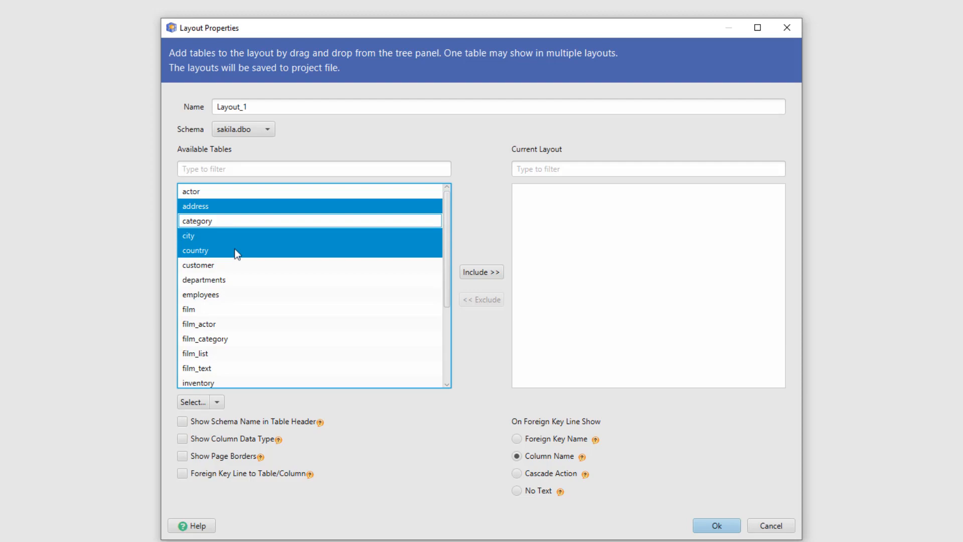
{"action": "left_click", "coordinate": [715, 525]}
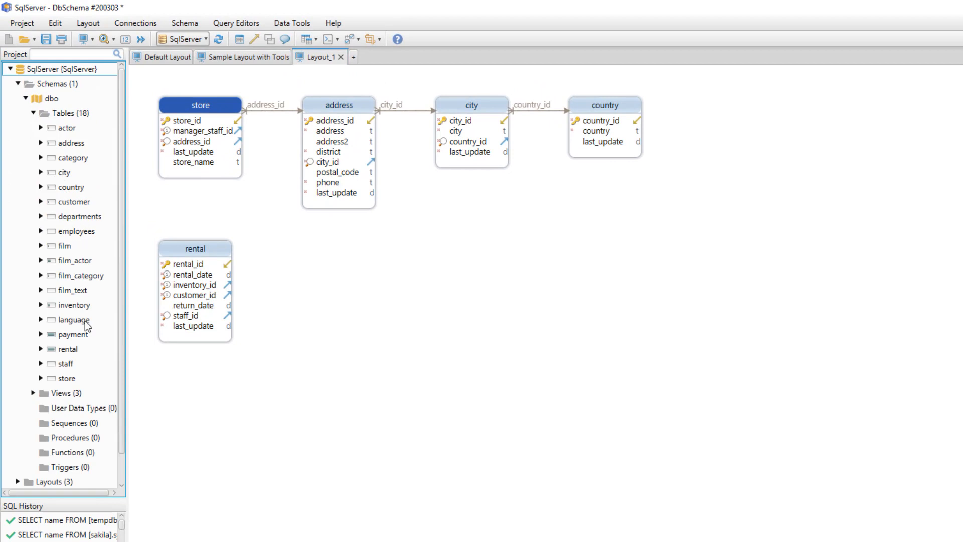
{"action": "mouse_move", "coordinate": [67, 378]}
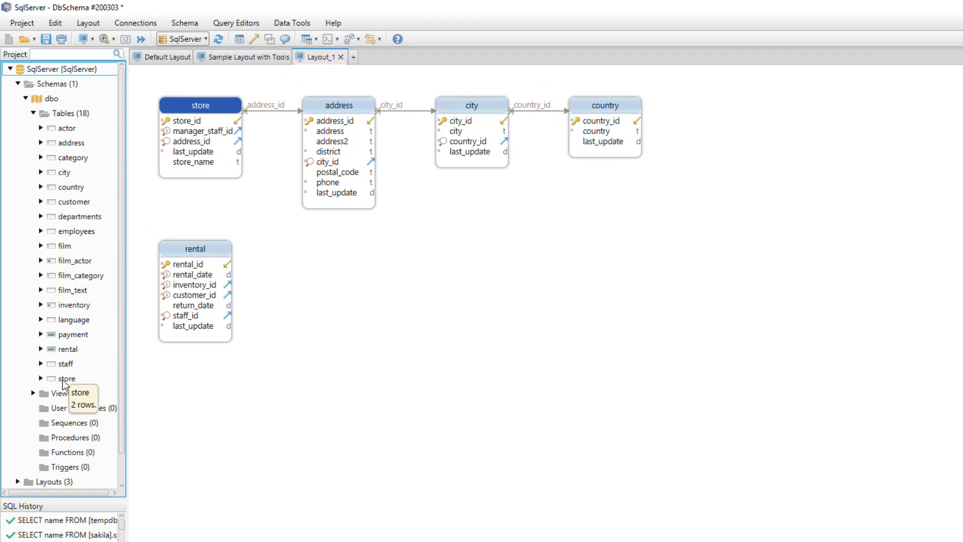
Add the staff table to Layout_1 and bring in payment via fk_payment_staff.
{"action": "left_click", "coordinate": [68, 378]}
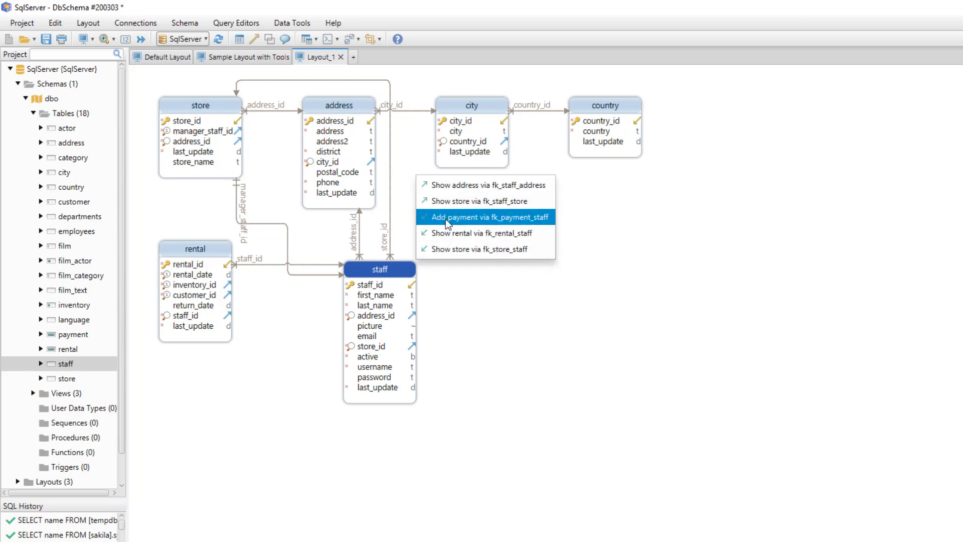
{"action": "left_click", "coordinate": [483, 217]}
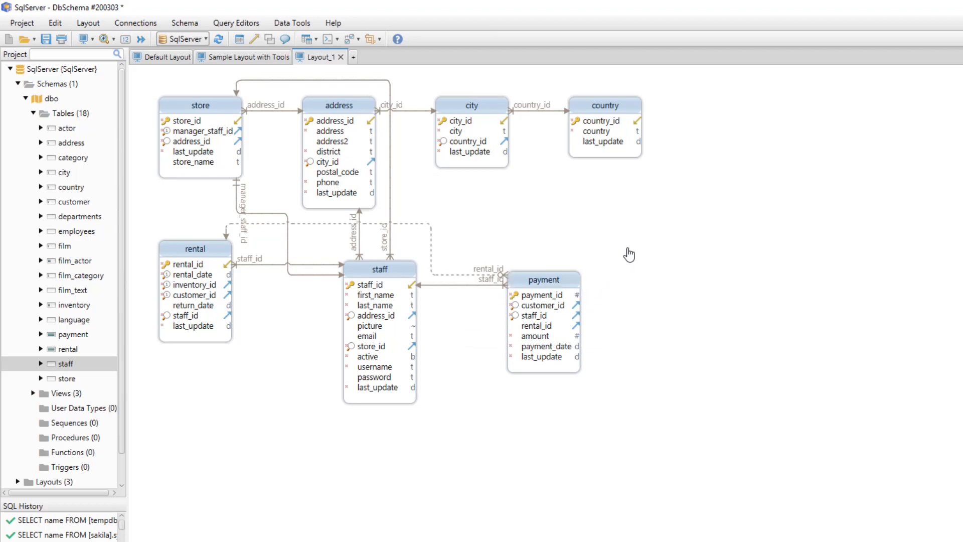
{"action": "mouse_move", "coordinate": [576, 231]}
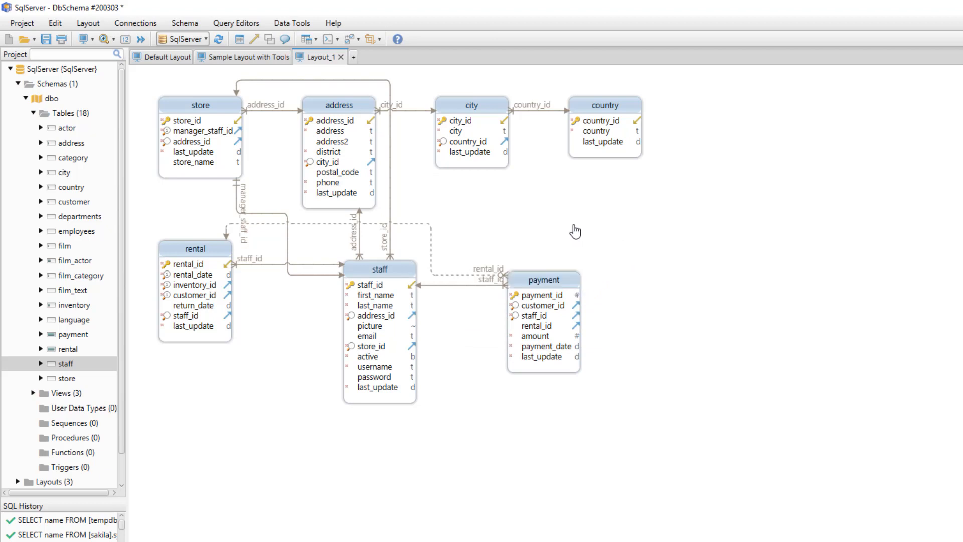
{"action": "double_click", "coordinate": [472, 105]}
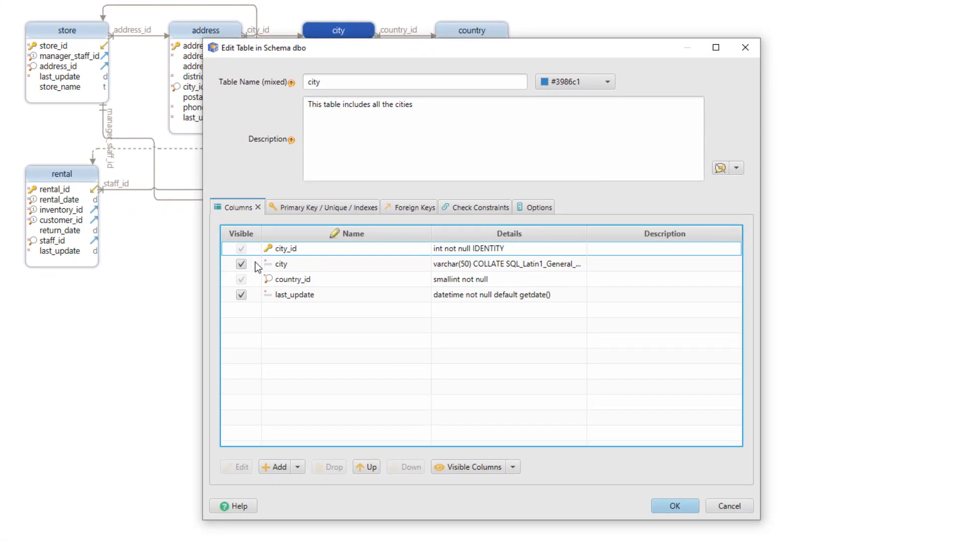
{"action": "left_click", "coordinate": [322, 206]}
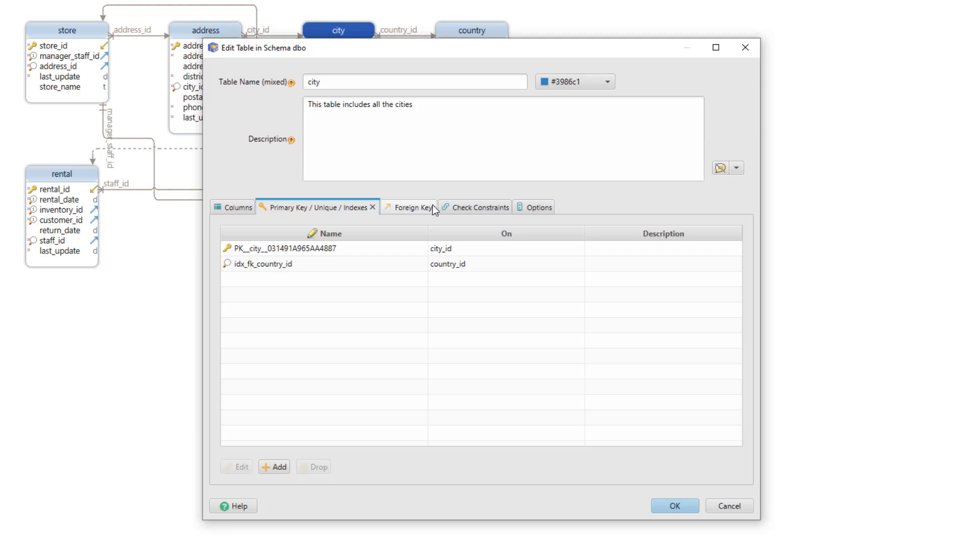
{"action": "left_click", "coordinate": [479, 206]}
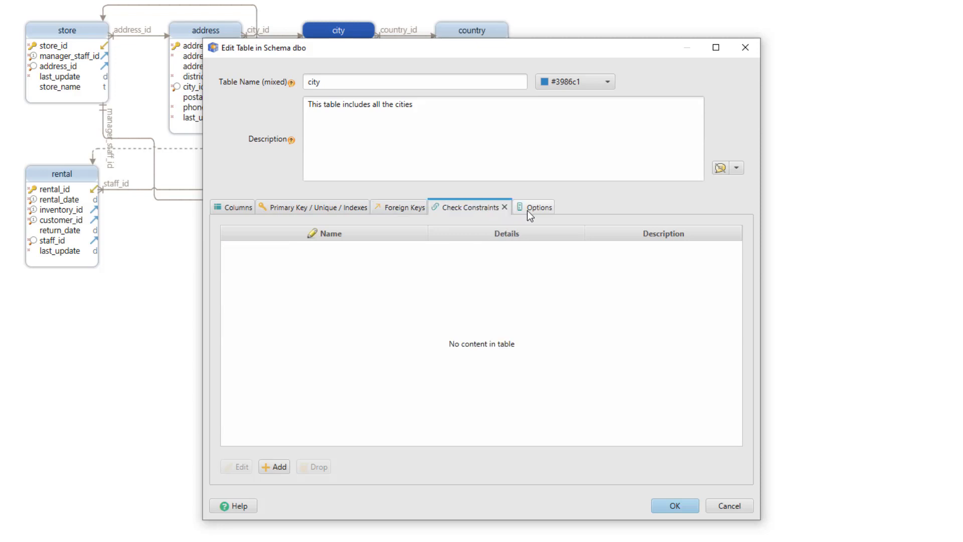
{"action": "left_click", "coordinate": [535, 207]}
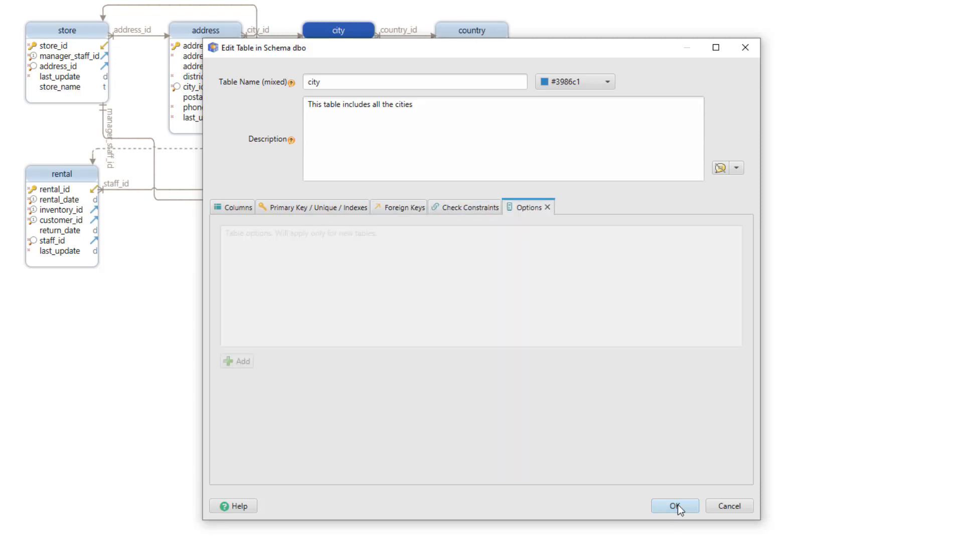
{"action": "left_click", "coordinate": [674, 505]}
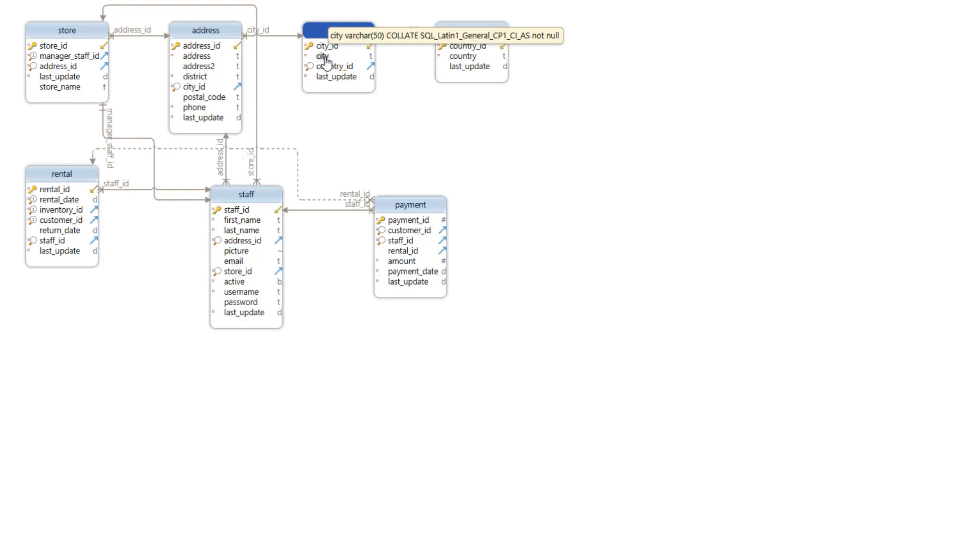
{"action": "left_click", "coordinate": [322, 57]}
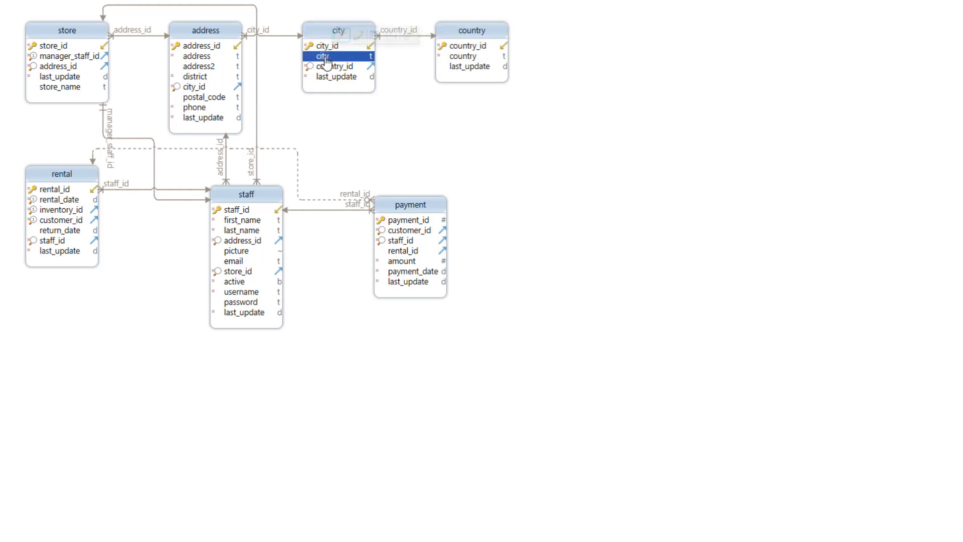
View and cancel the city column editor, then enable Show Column Data Type in the diagram.
{"action": "double_click", "coordinate": [322, 56]}
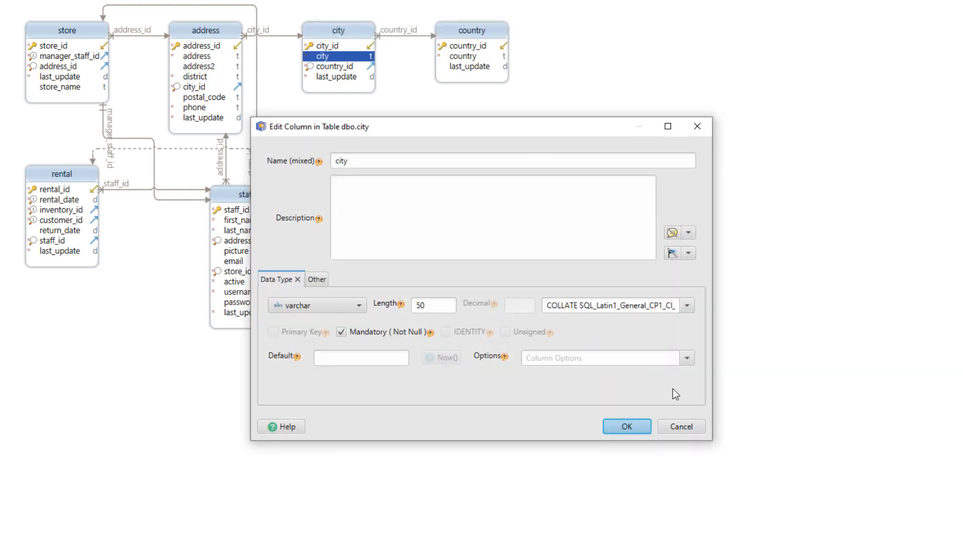
{"action": "left_click", "coordinate": [626, 426]}
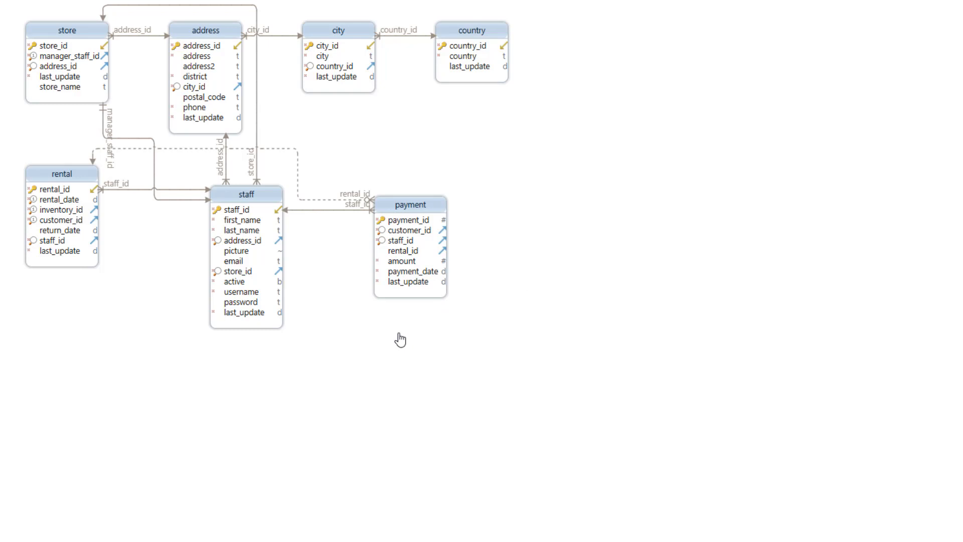
{"action": "left_click", "coordinate": [246, 194]}
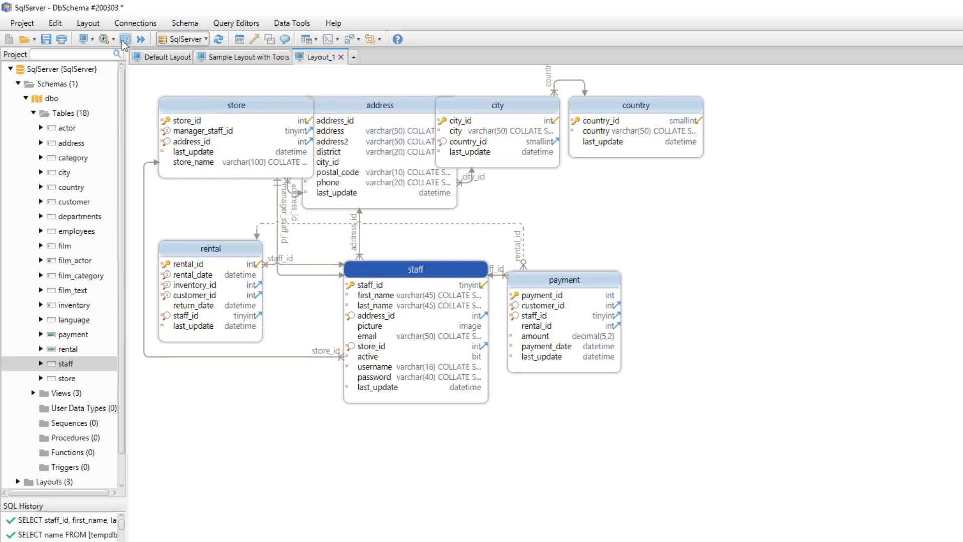
Hide column data types and toggle Foreign Key Line Point to Column on then off.
{"action": "left_click", "coordinate": [125, 39]}
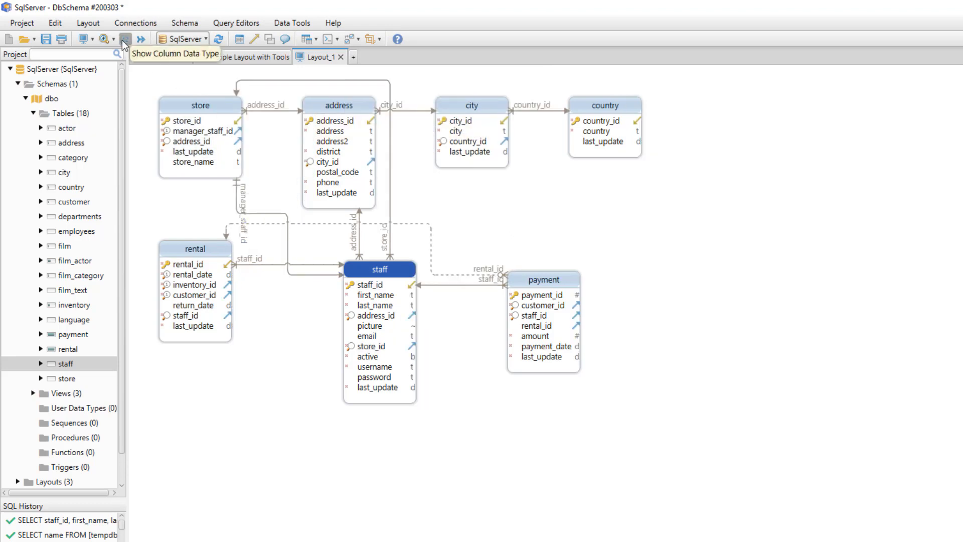
{"action": "mouse_move", "coordinate": [142, 39]}
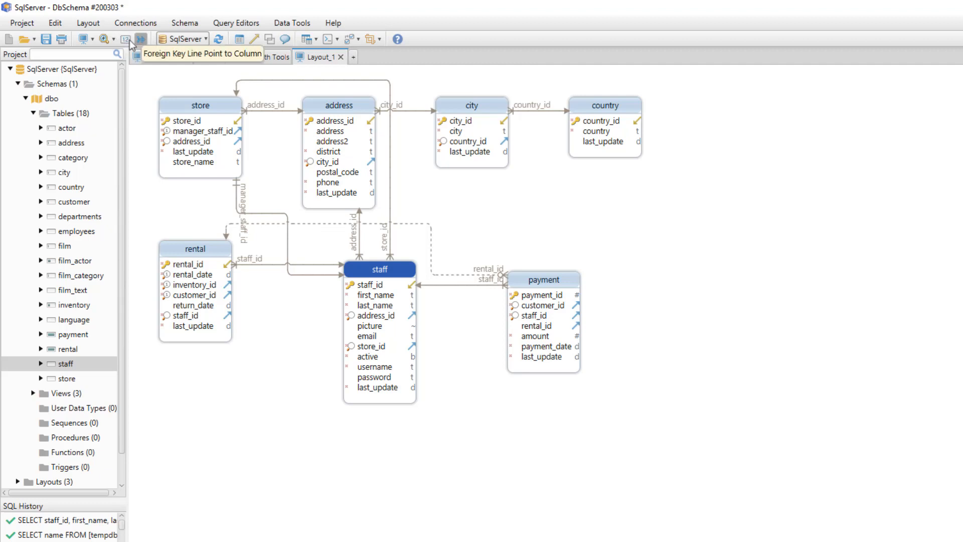
{"action": "left_click", "coordinate": [140, 40]}
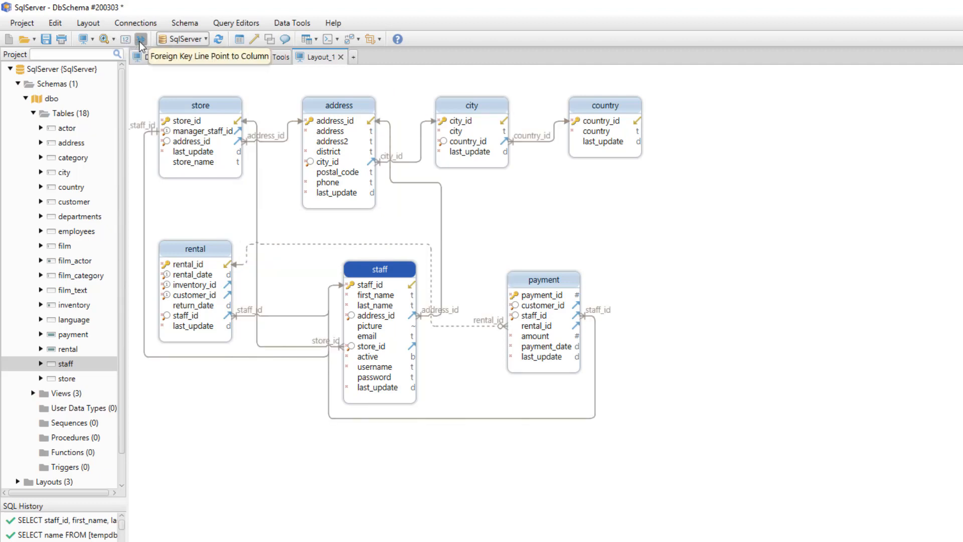
{"action": "left_click", "coordinate": [141, 39]}
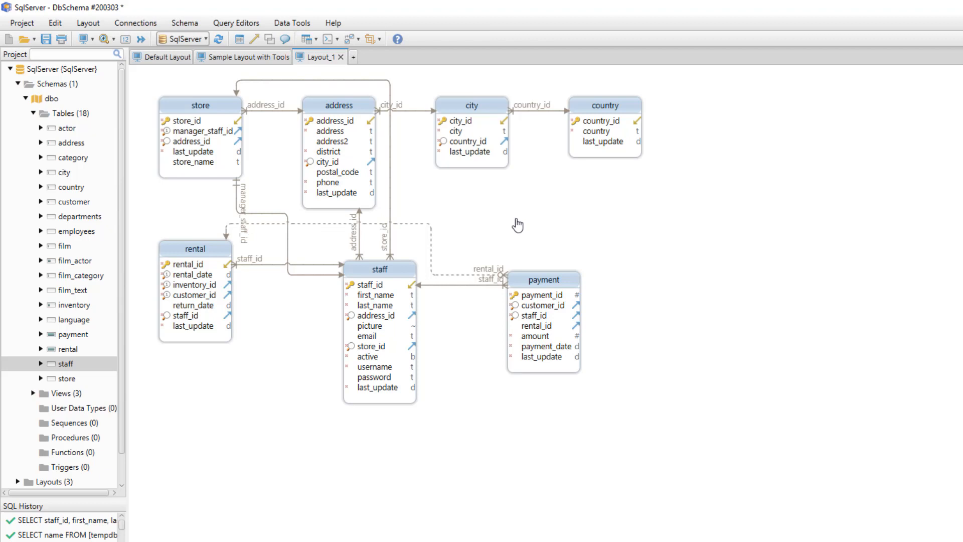
Create a callout reading 'Check the City table' on the empty diagram area.
{"action": "right_click", "coordinate": [518, 223]}
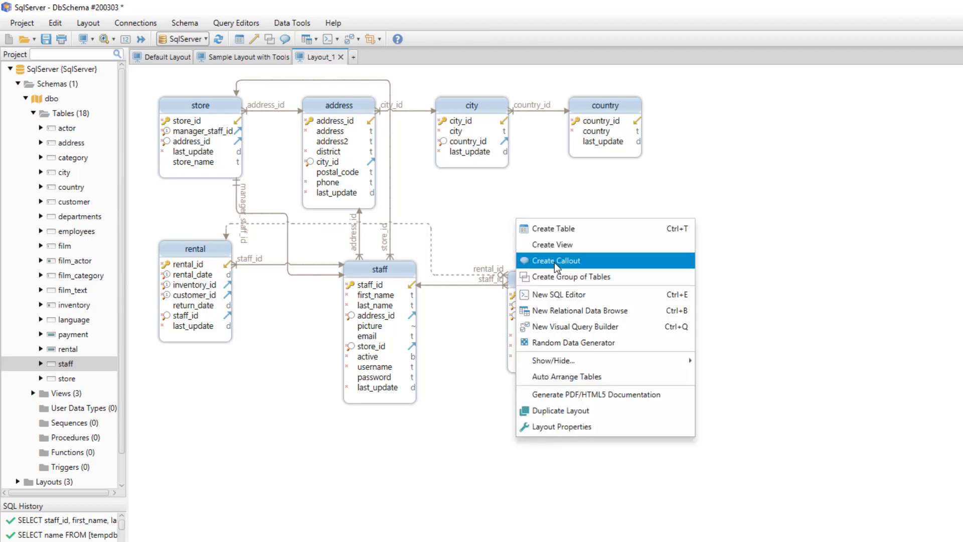
{"action": "left_click", "coordinate": [556, 261]}
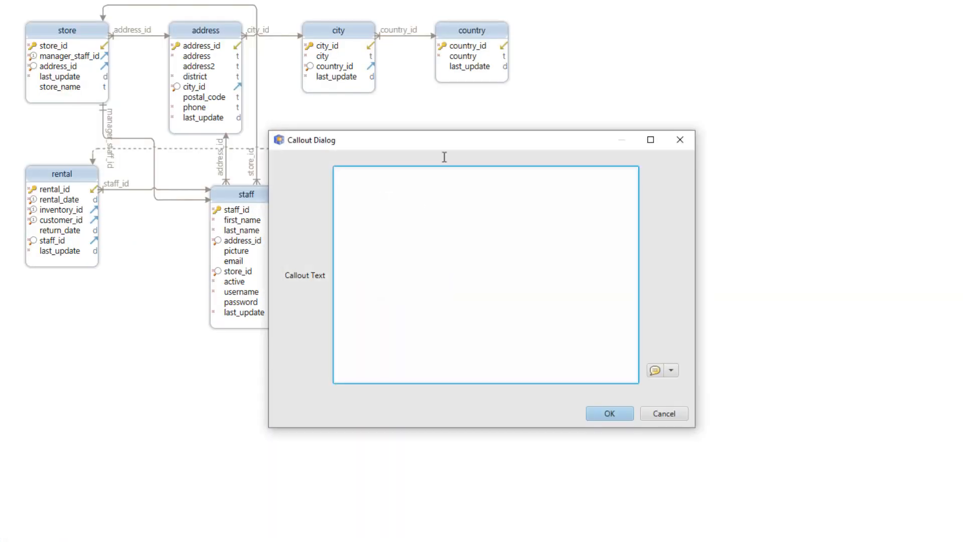
{"action": "type", "text": "Check the City table"}
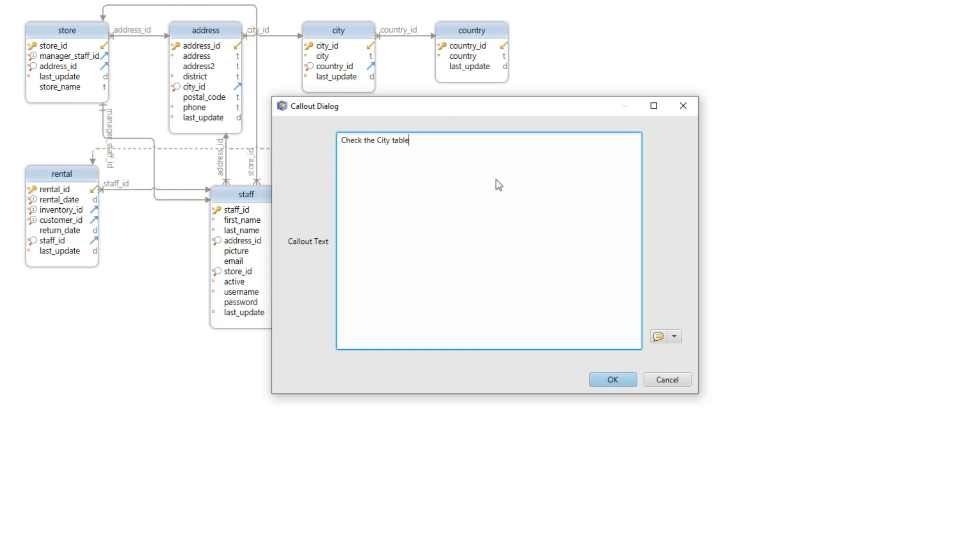
{"action": "left_click", "coordinate": [612, 379]}
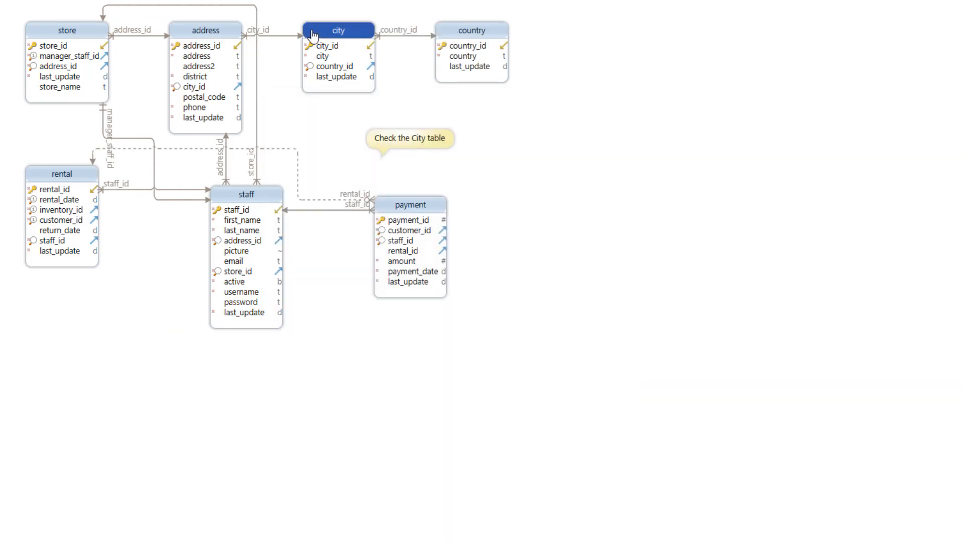
Set the city column's description to 'This is the name of the city' and confirm it.
{"action": "double_click", "coordinate": [338, 29]}
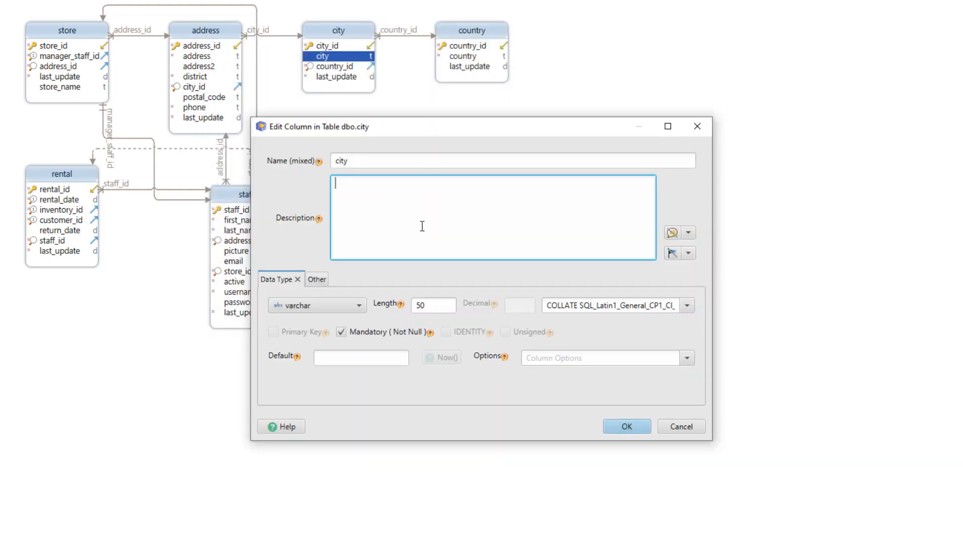
{"action": "type", "text": "This is the name of the city"}
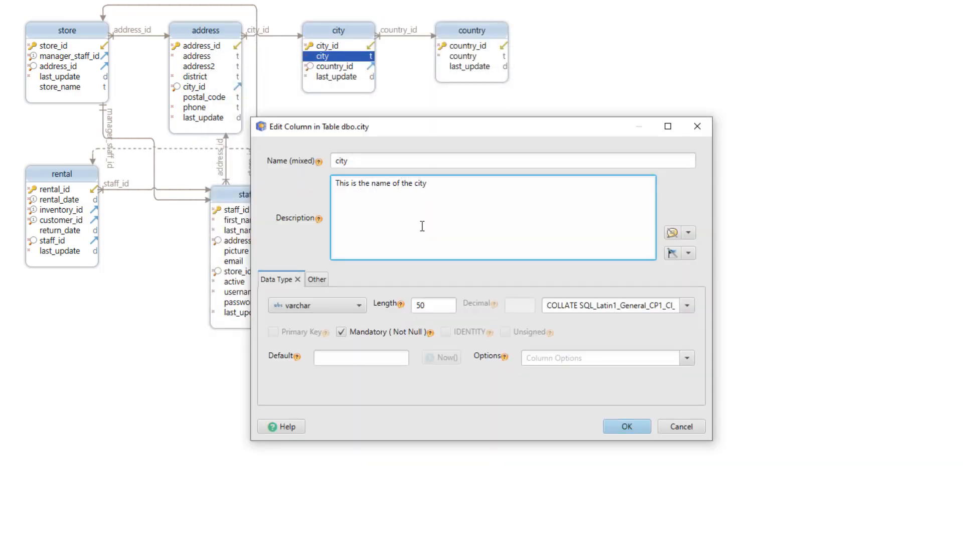
{"action": "left_click", "coordinate": [626, 426]}
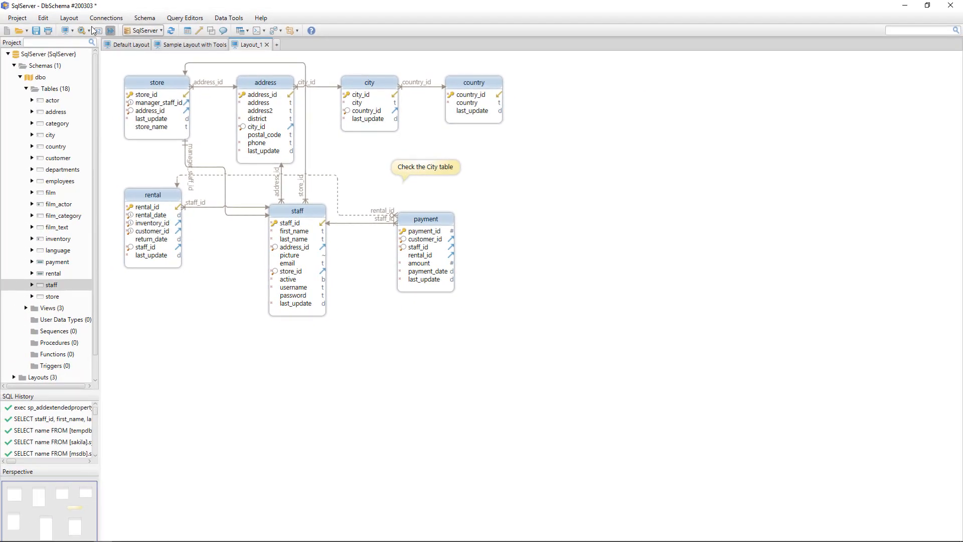
{"action": "left_click", "coordinate": [69, 17]}
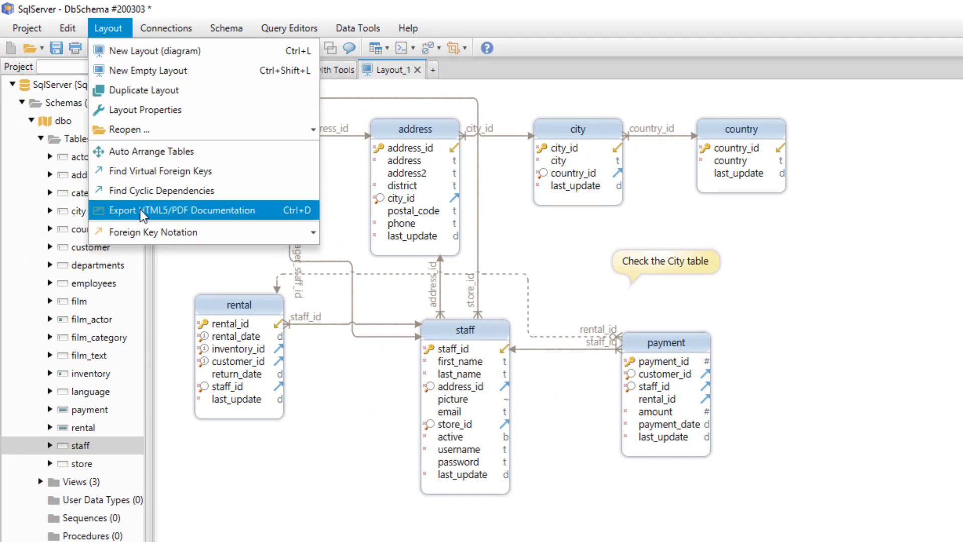
Generate HTML5 documentation for the layout and save it as Documentation.html.
{"action": "left_click", "coordinate": [182, 210]}
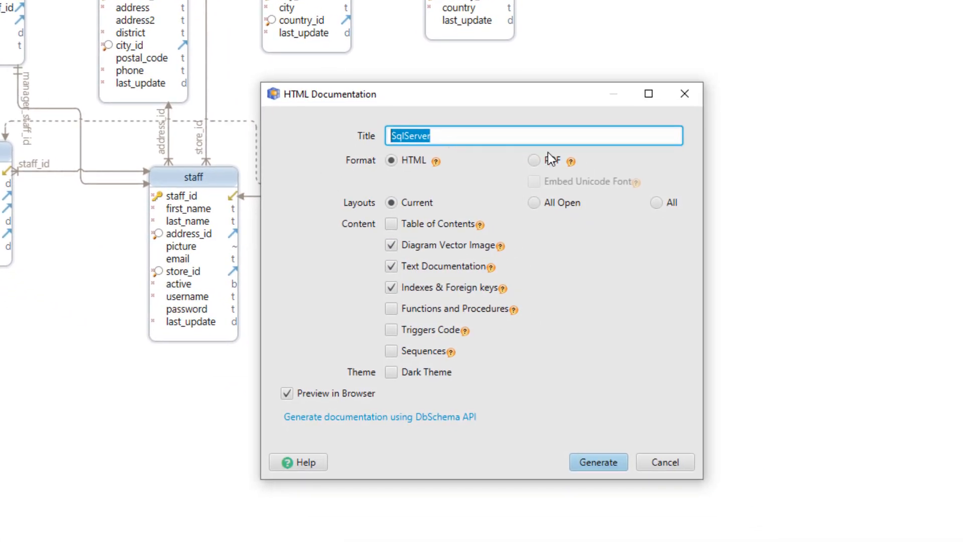
{"action": "left_click", "coordinate": [597, 461]}
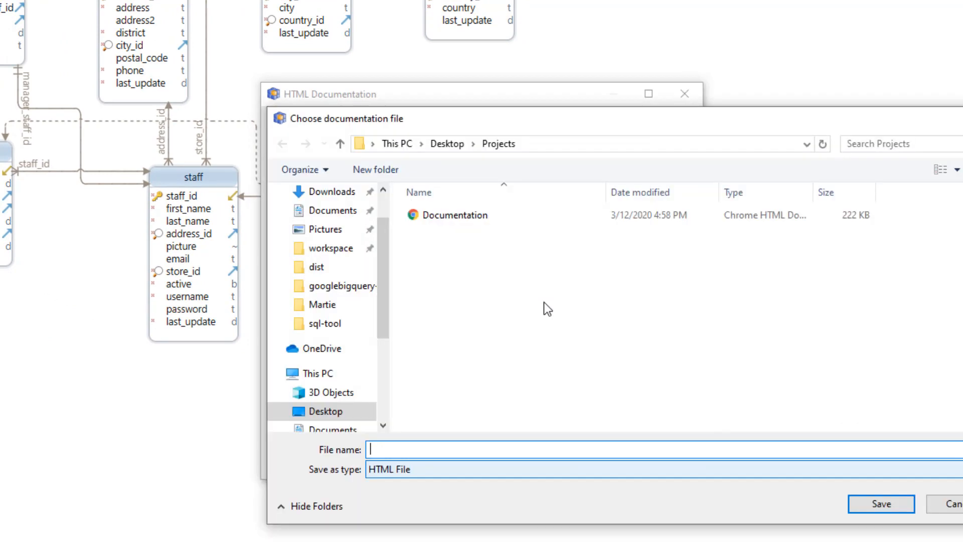
{"action": "type", "text": "Documentation.html"}
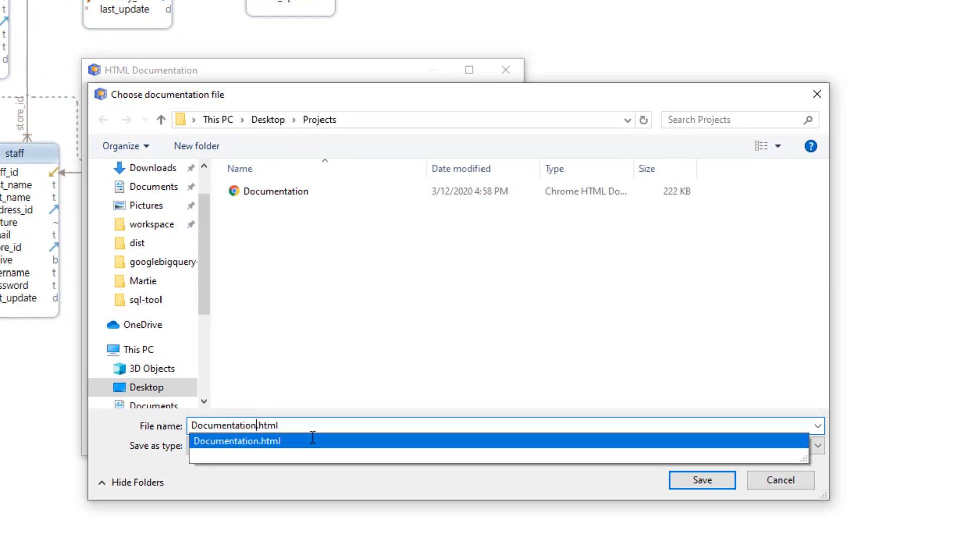
{"action": "left_click", "coordinate": [701, 480]}
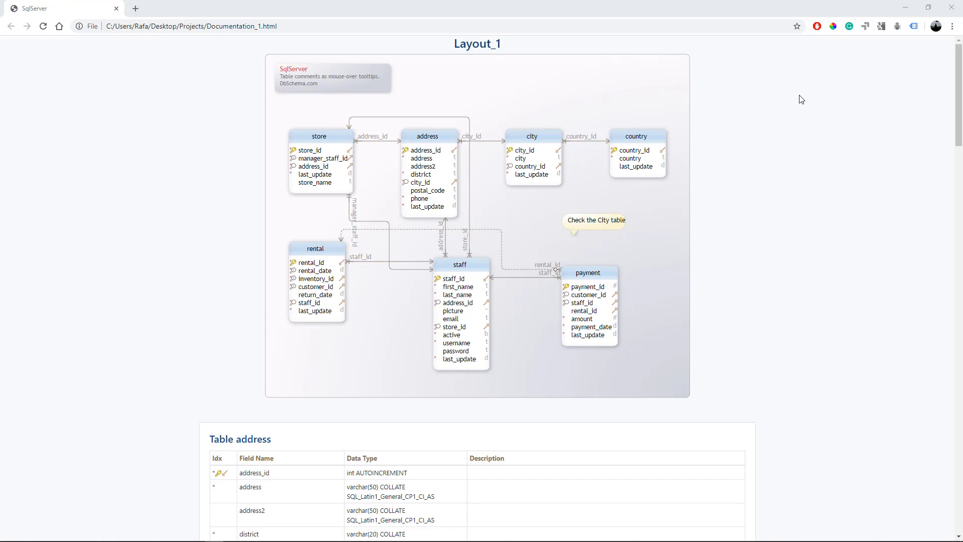
{"action": "mouse_move", "coordinate": [621, 207]}
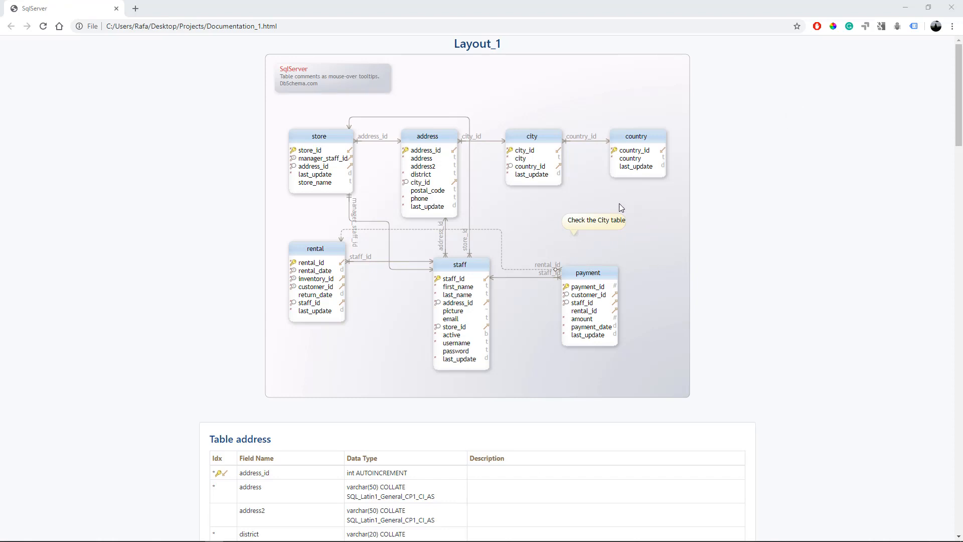
{"action": "mouse_move", "coordinate": [532, 135]}
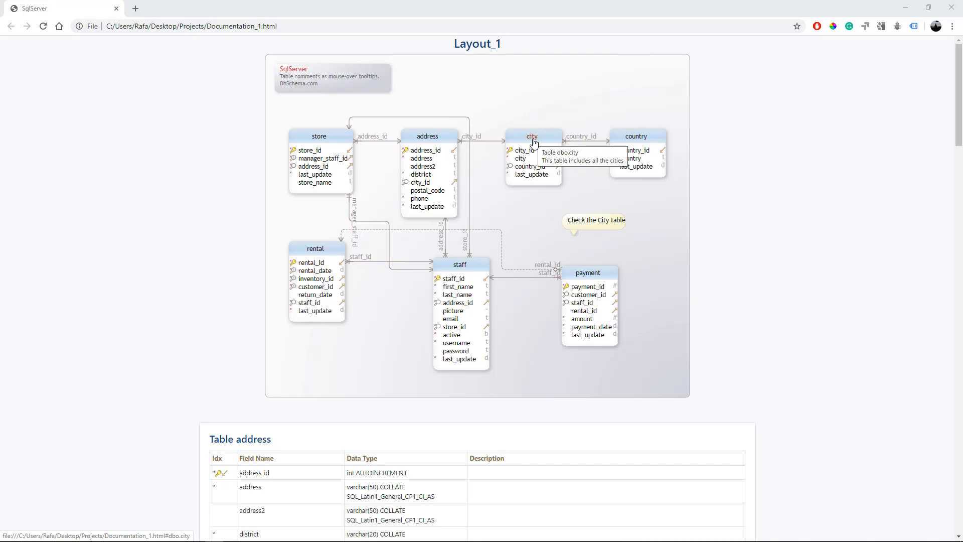
{"action": "mouse_move", "coordinate": [520, 164]}
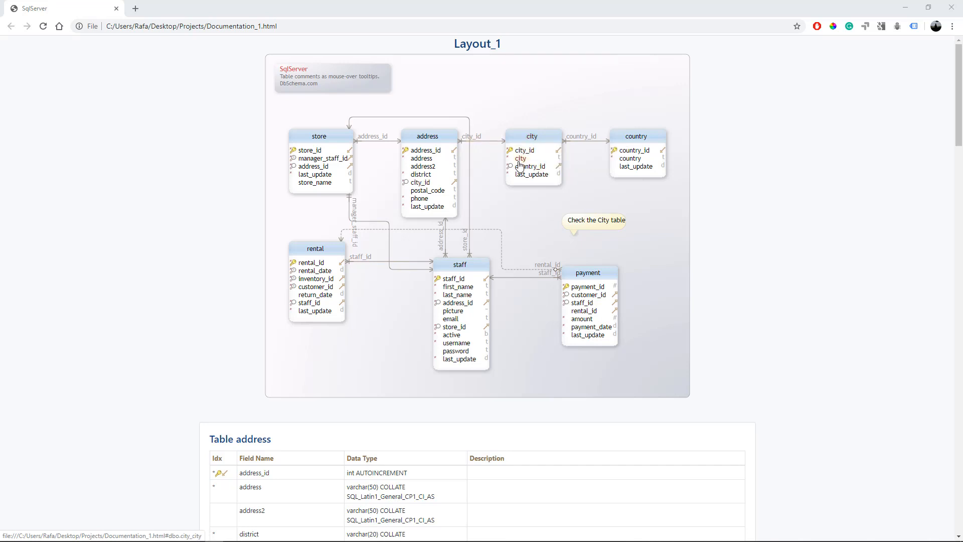
{"action": "mouse_move", "coordinate": [520, 158]}
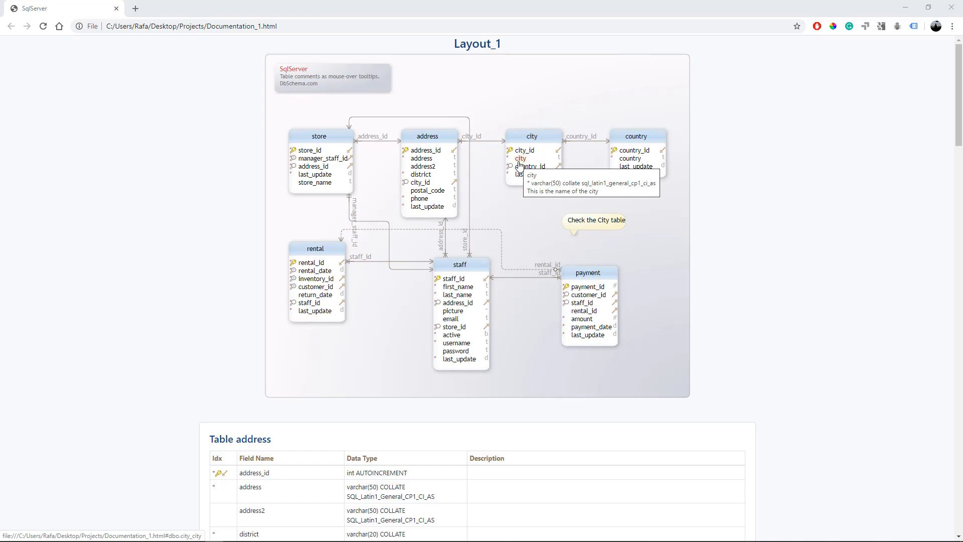